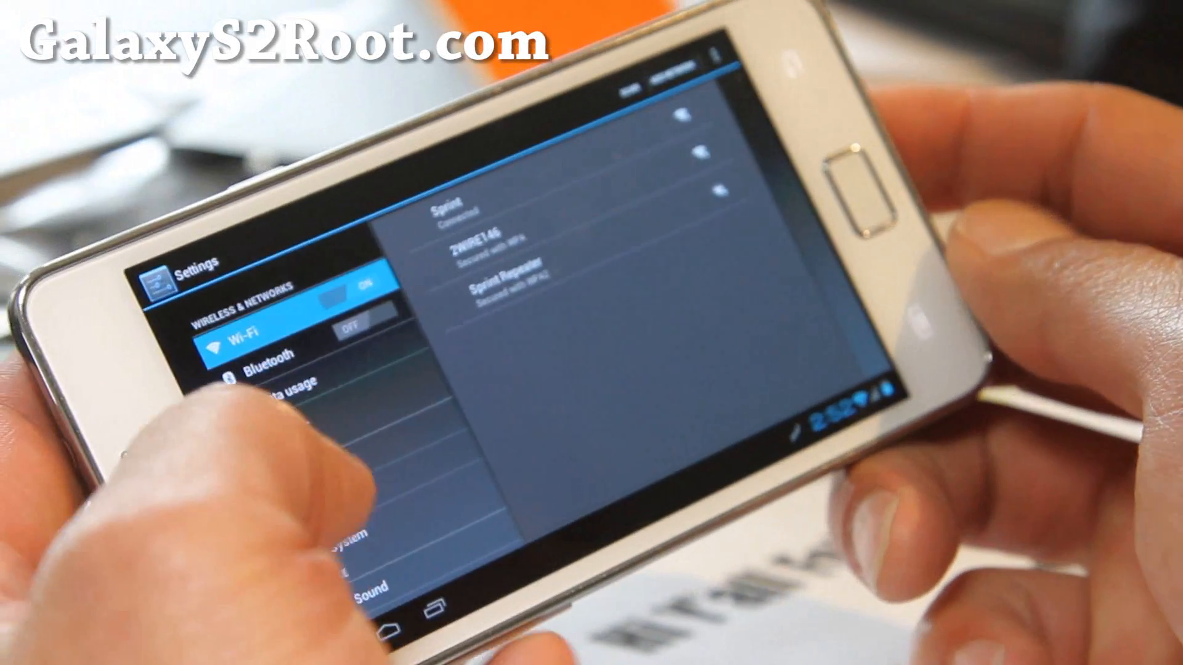
scroll("down", 3)
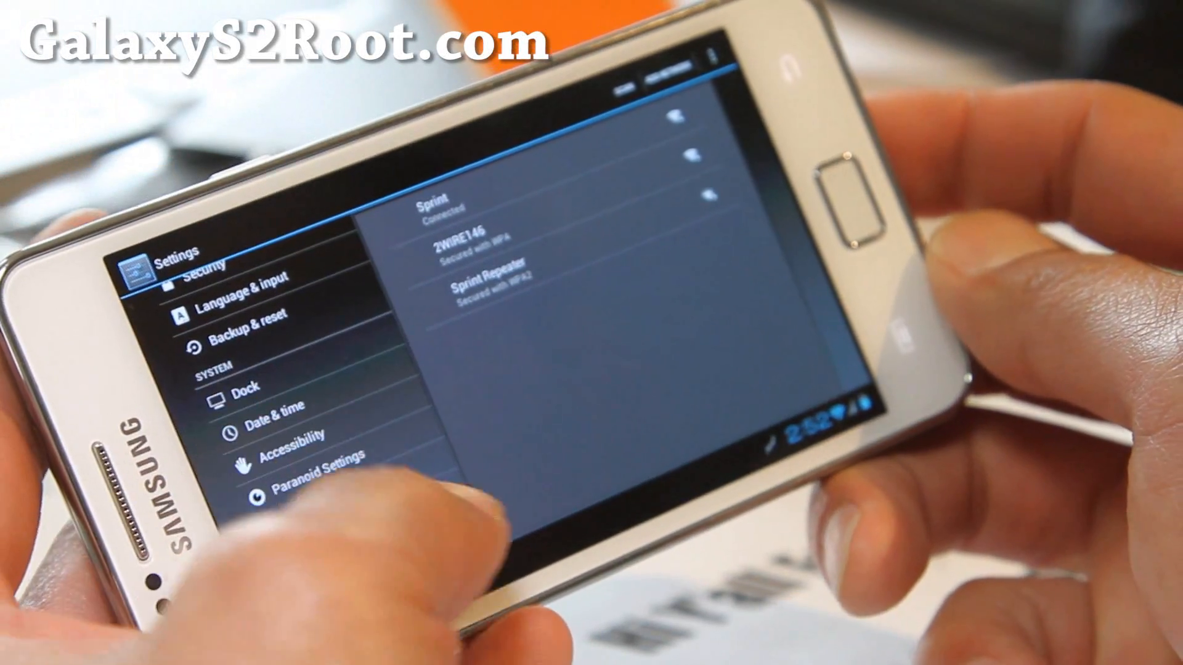